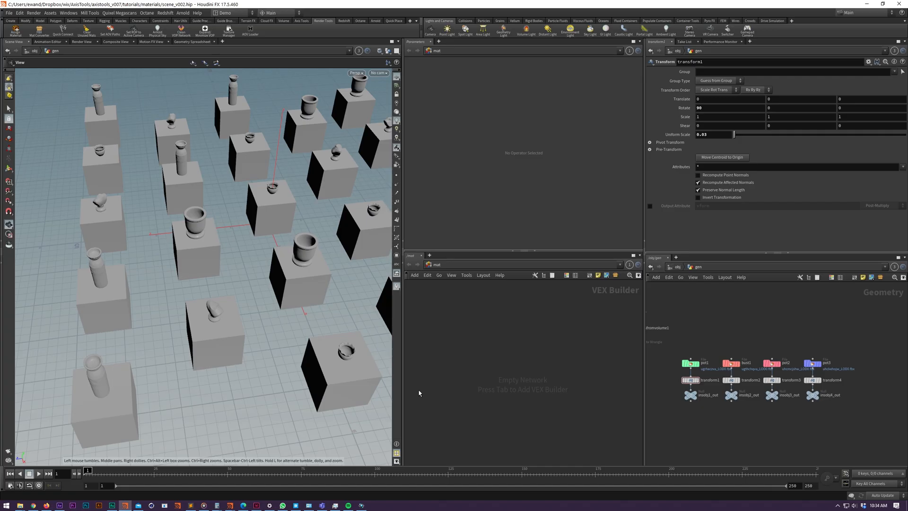
mouse_move(464, 382)
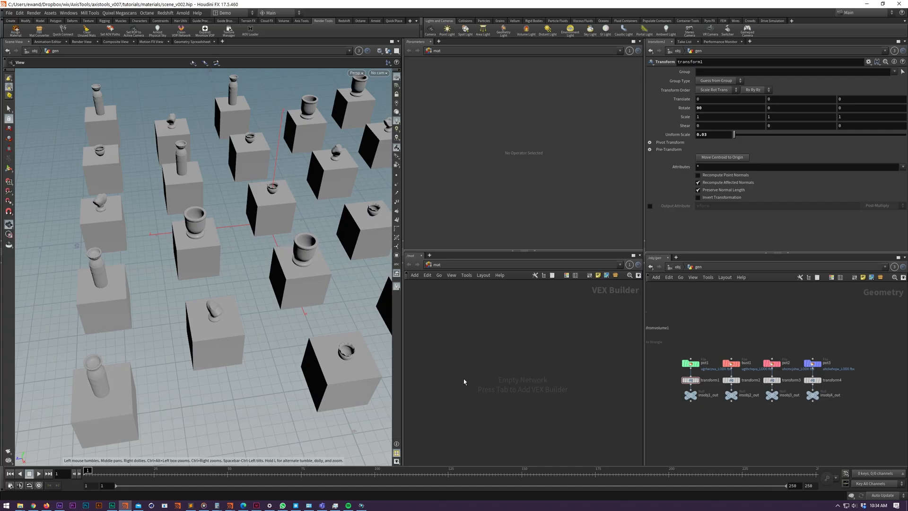
mouse_move(194, 194)
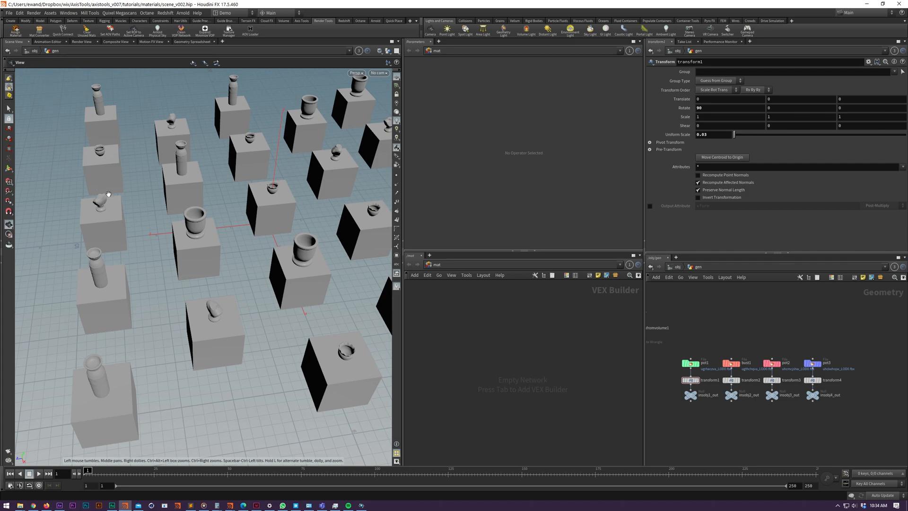
Launch Assign Material for the pot1, bust1, pot2 and pot3 File SOPs.
key("tab")
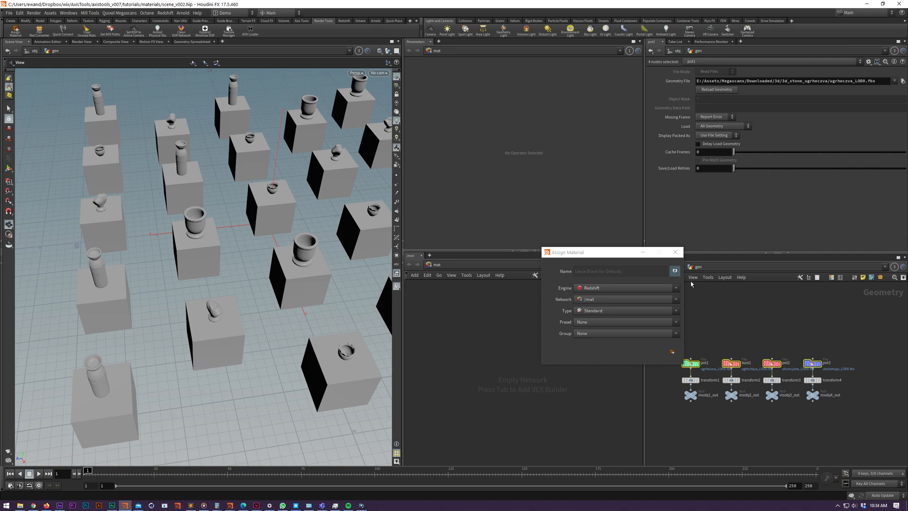
mouse_move(674, 272)
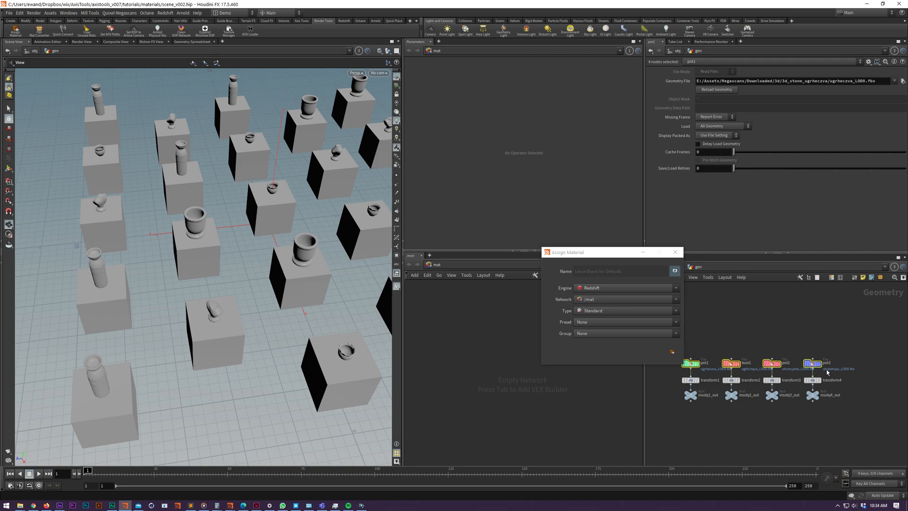
left_click(620, 271)
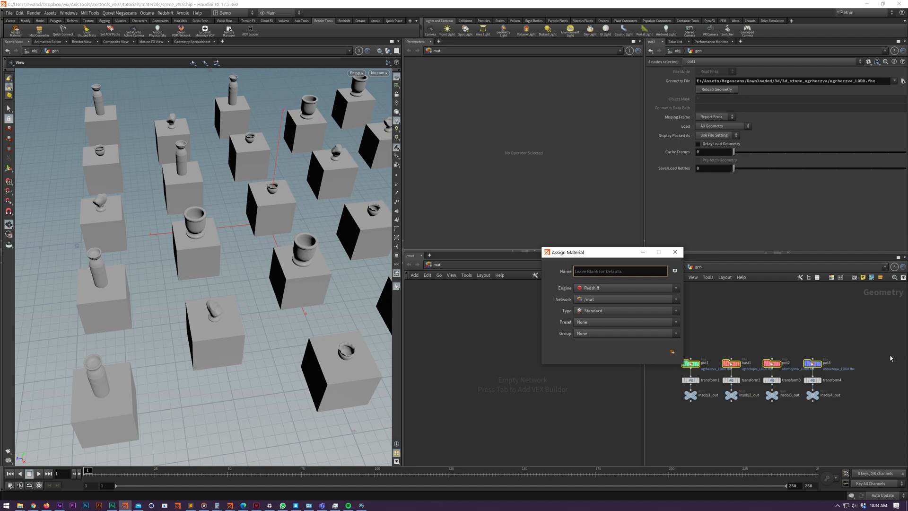
mouse_move(673, 272)
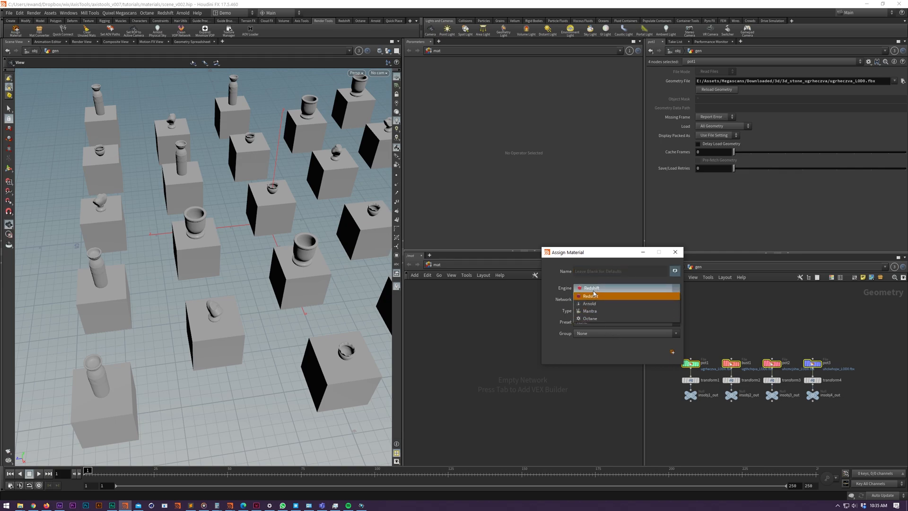
mouse_move(594, 284)
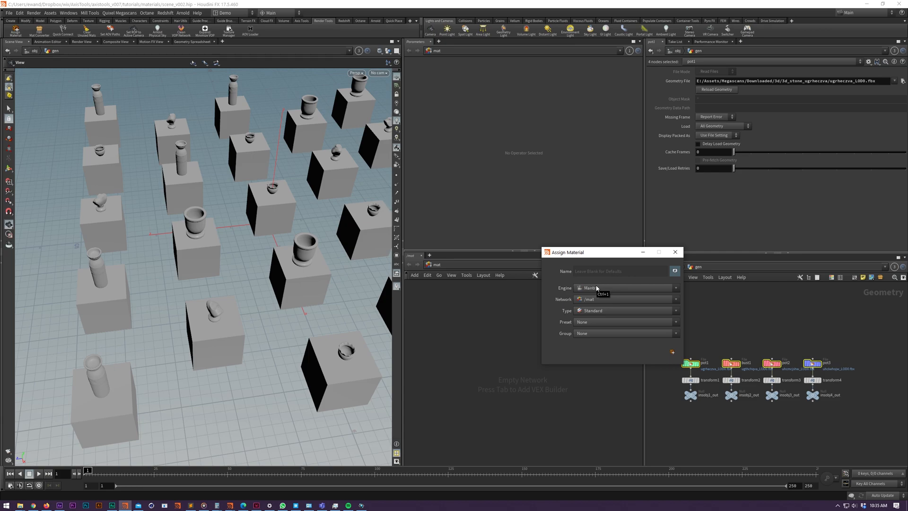
left_click(626, 288)
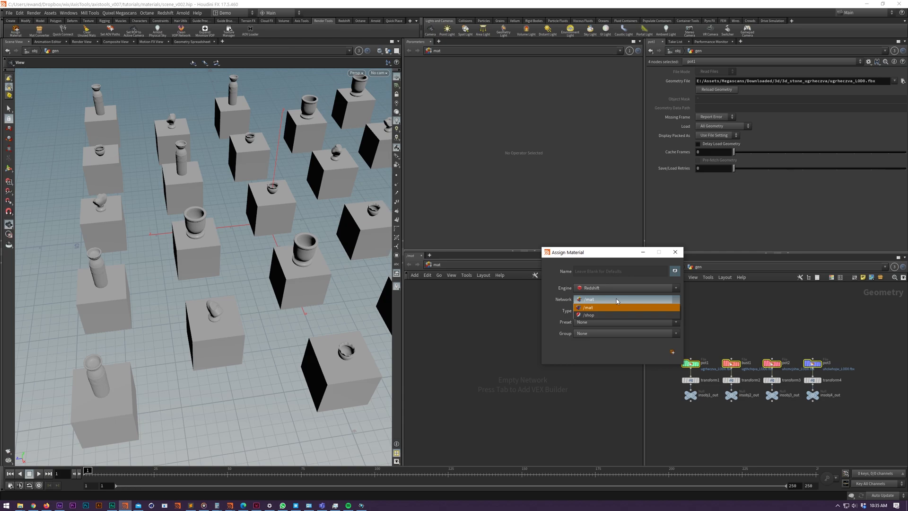
mouse_move(595, 315)
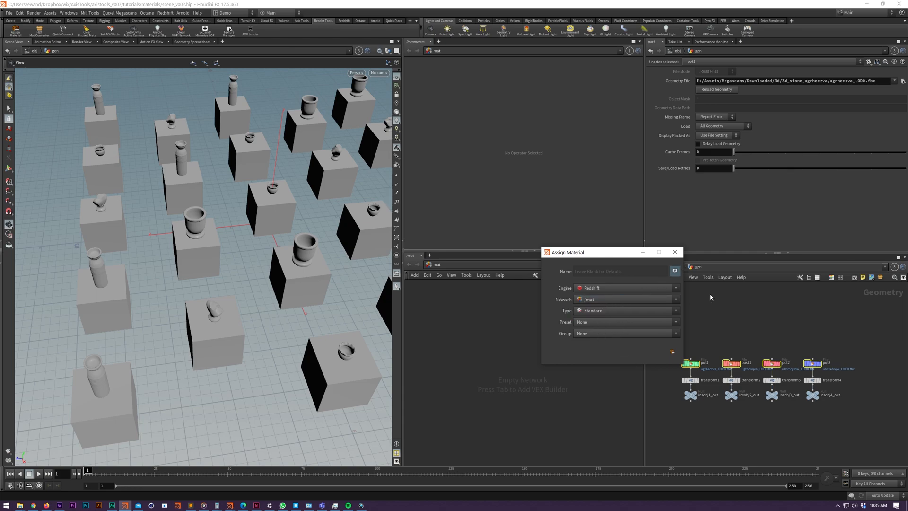
key("tab")
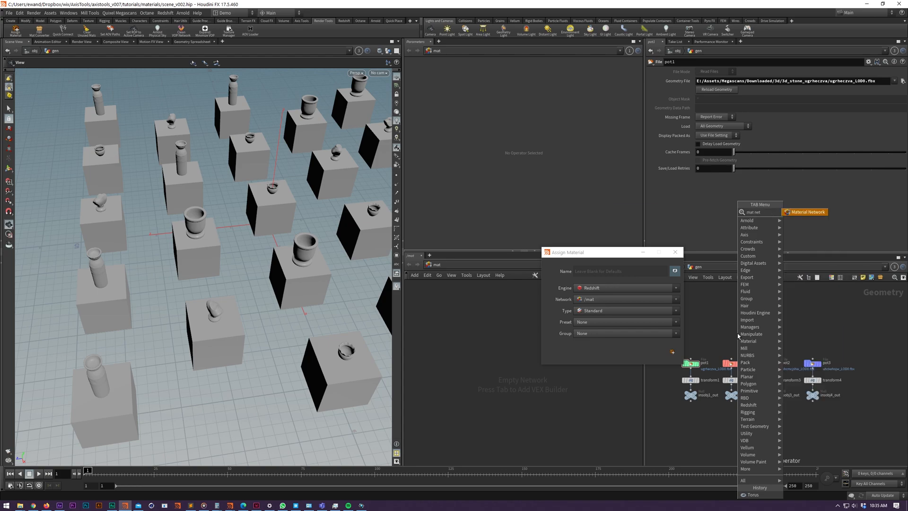
left_click(805, 211)
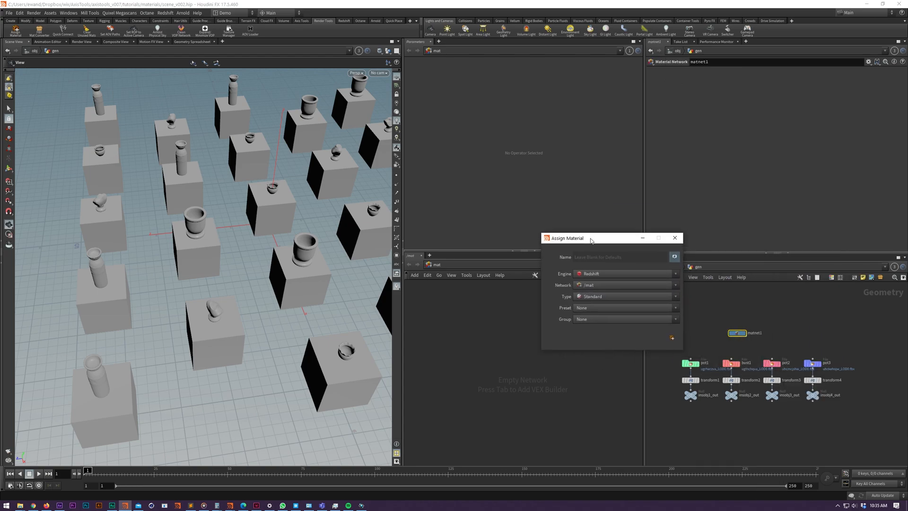
left_click(625, 284)
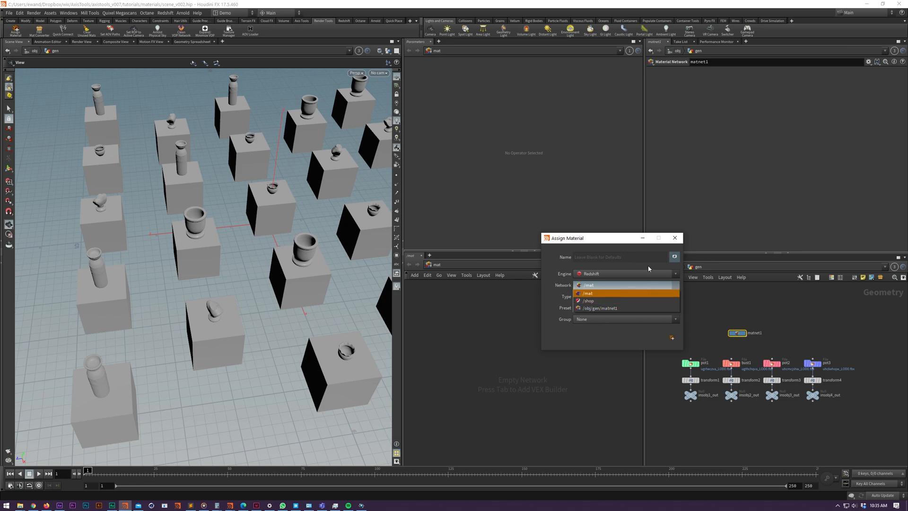
left_click(589, 285)
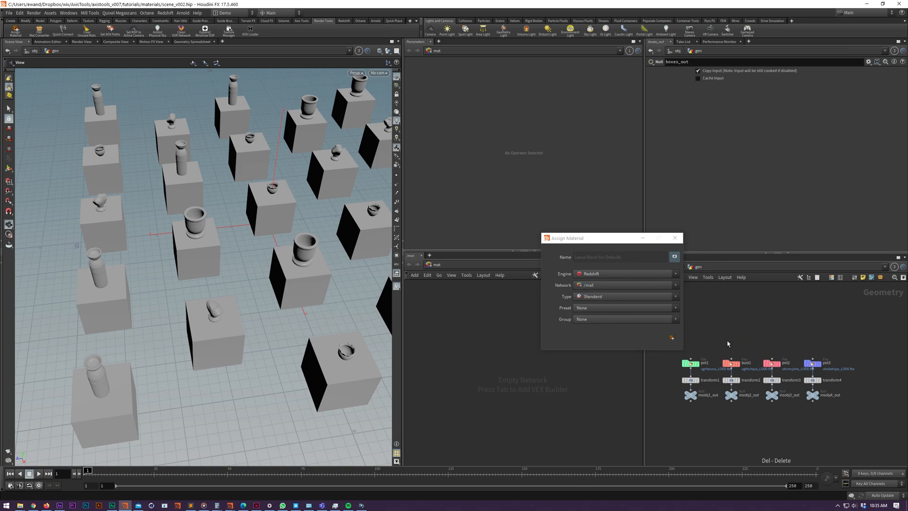
mouse_move(720, 312)
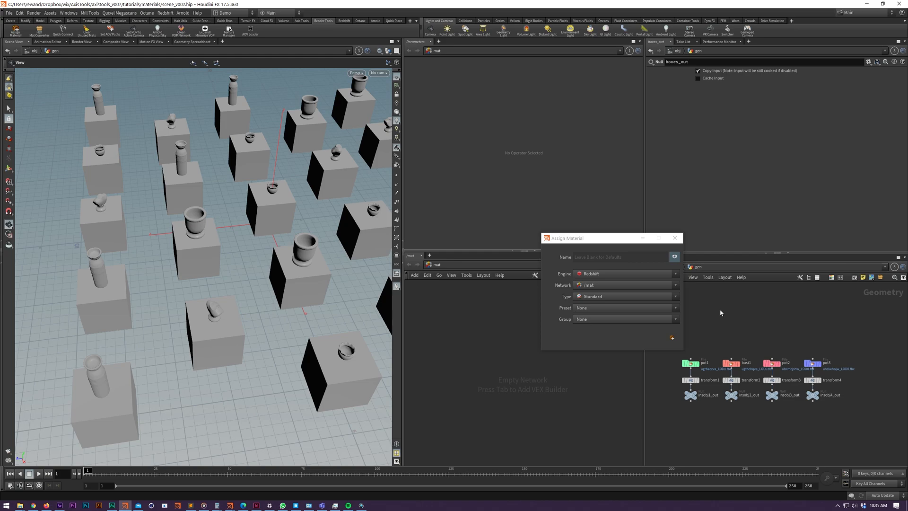
mouse_move(609, 301)
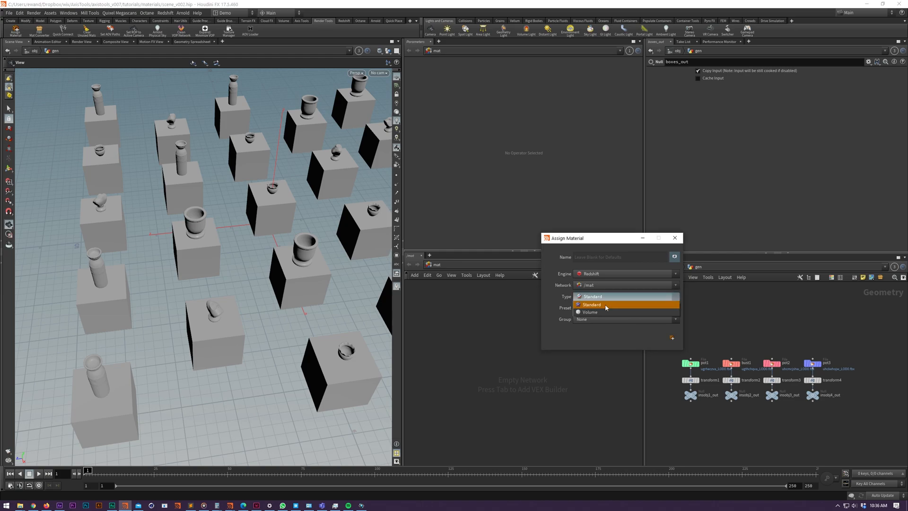
left_click(592, 296)
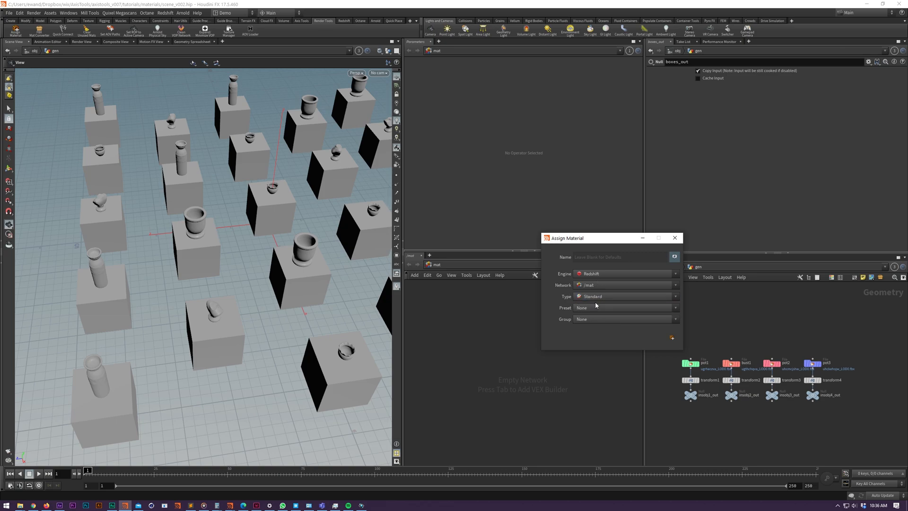
left_click(624, 307)
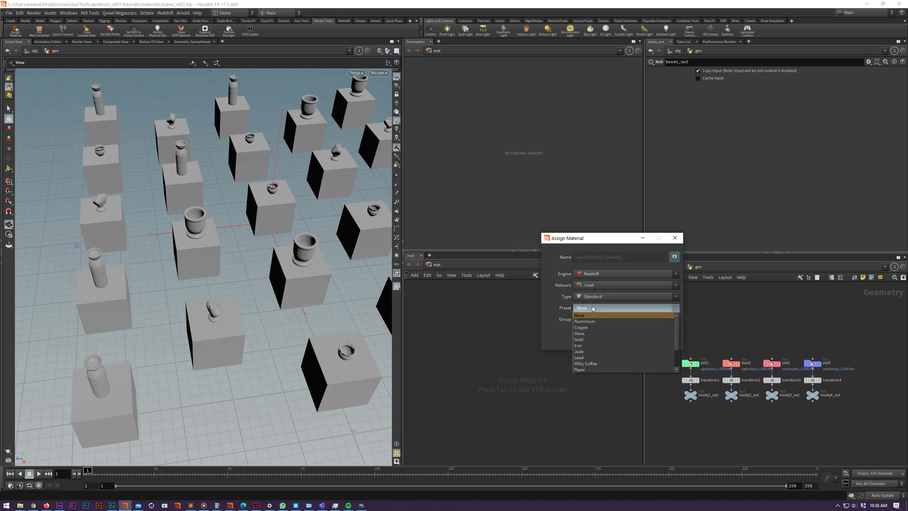
scroll("down", 3)
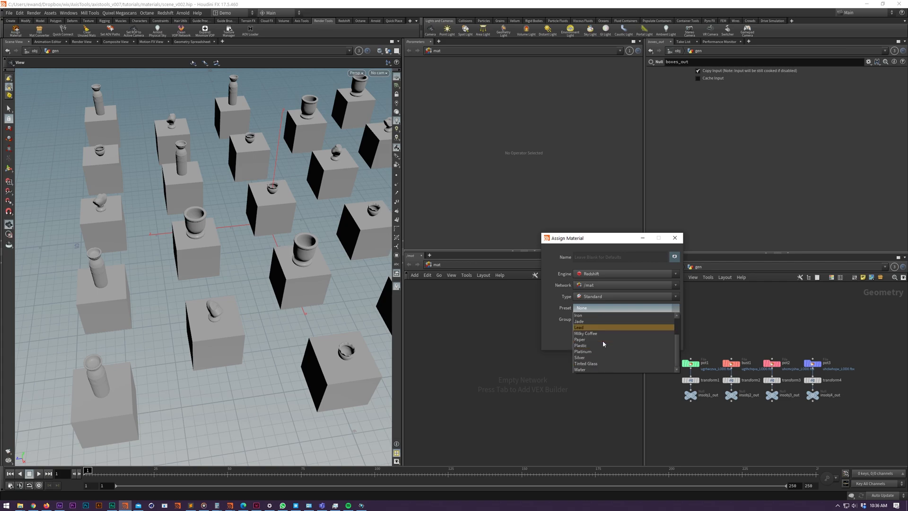
left_click(581, 308)
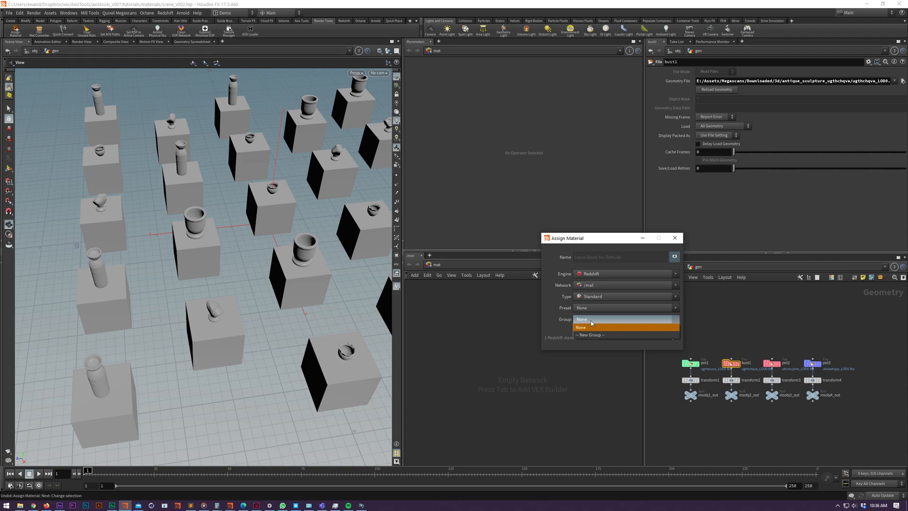
Create a new material group named 'instances' for the pot and bust materials.
left_click(581, 327)
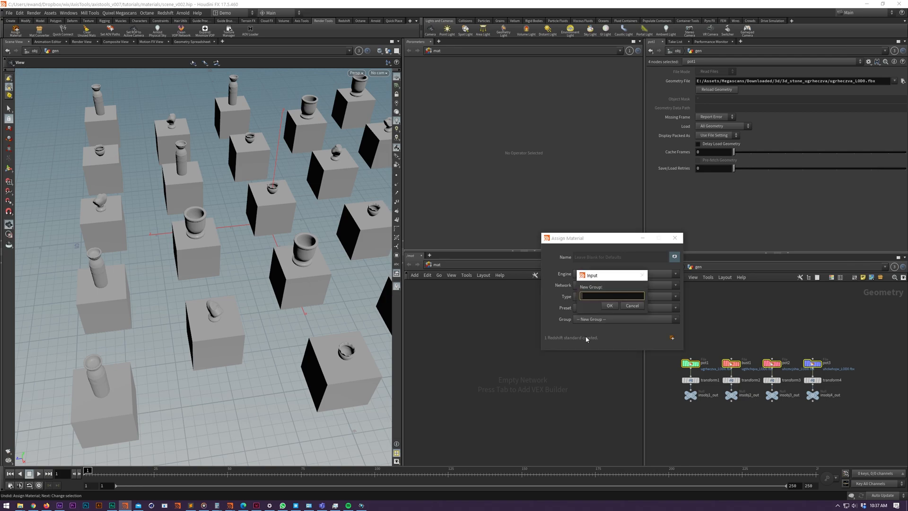
type("instances")
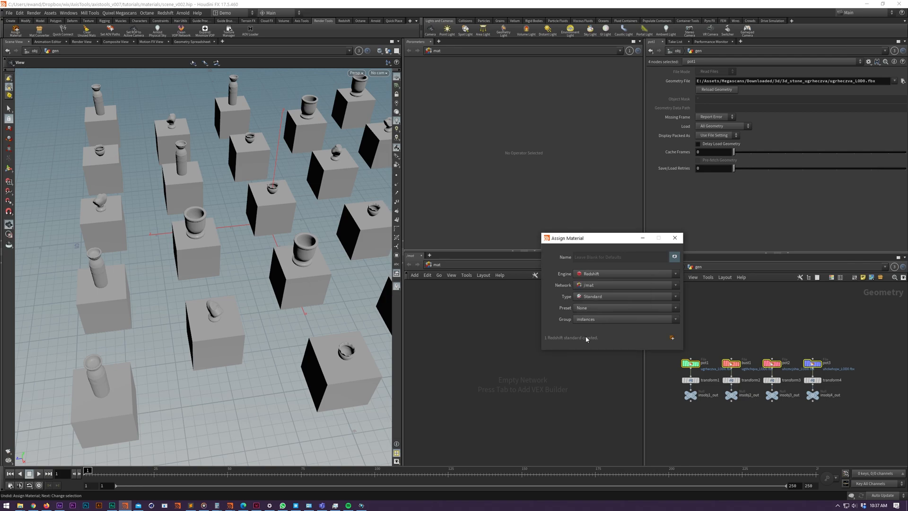
mouse_move(671, 338)
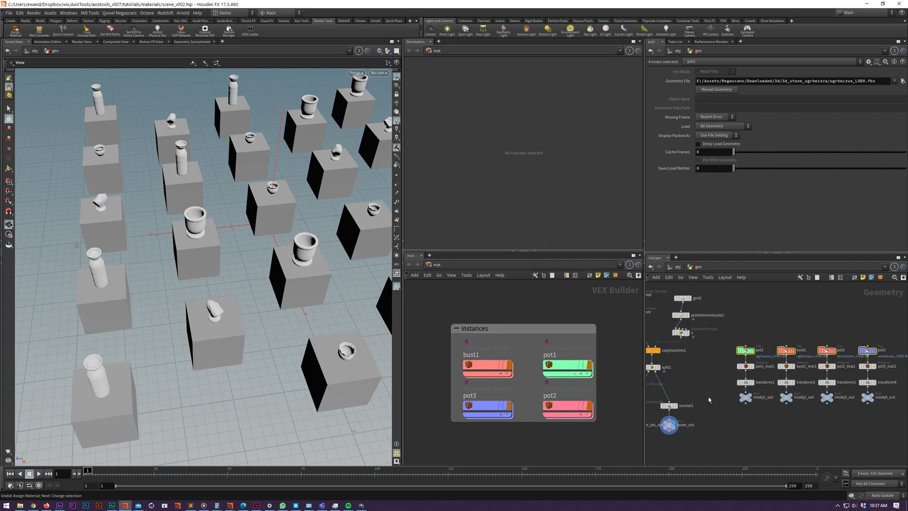
At /obj, name the gen object's new Redshift material 'obj level mat'.
left_click(766, 365)
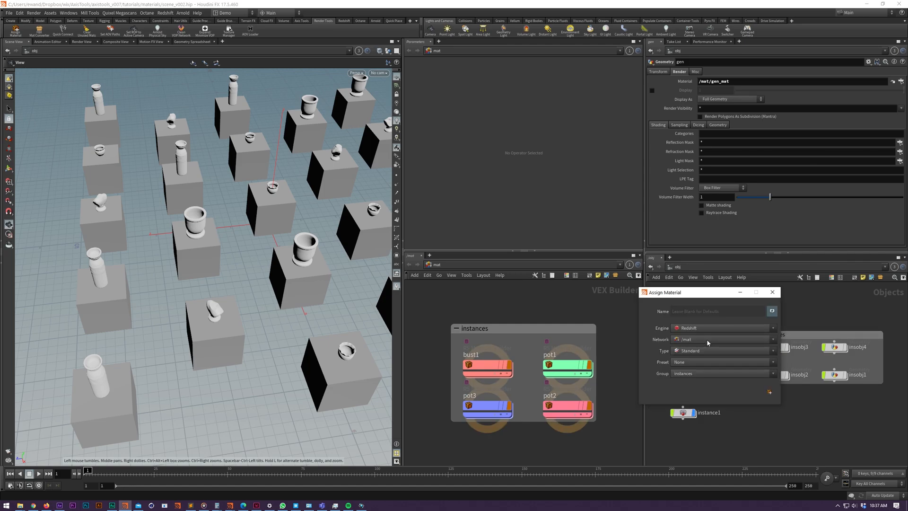
left_click(717, 311)
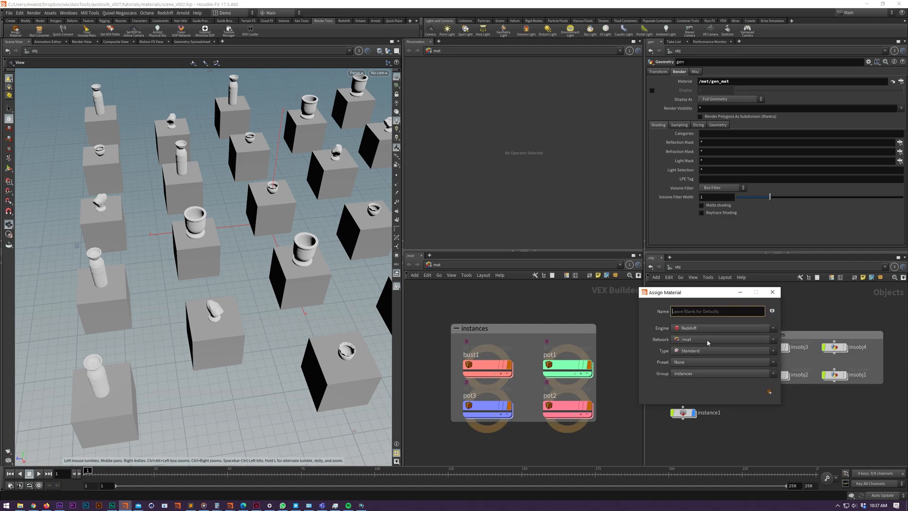
type("obj level mat")
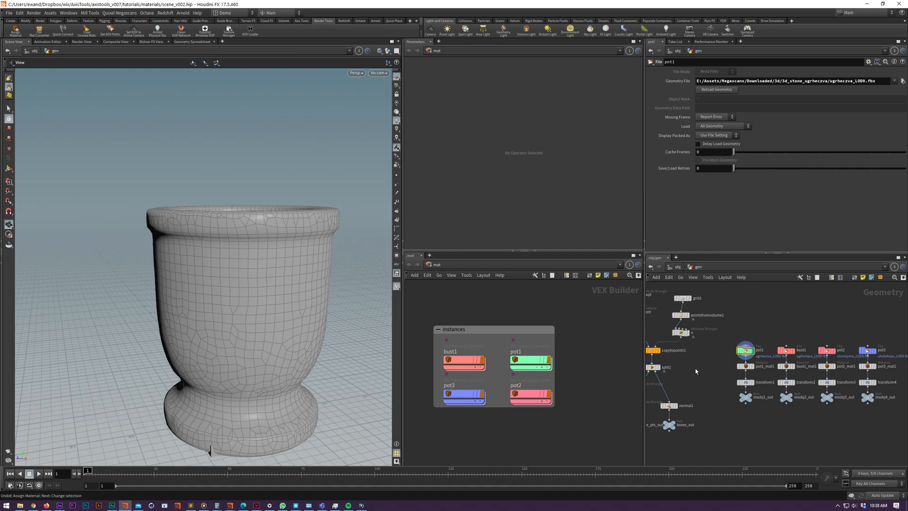
mouse_move(700, 361)
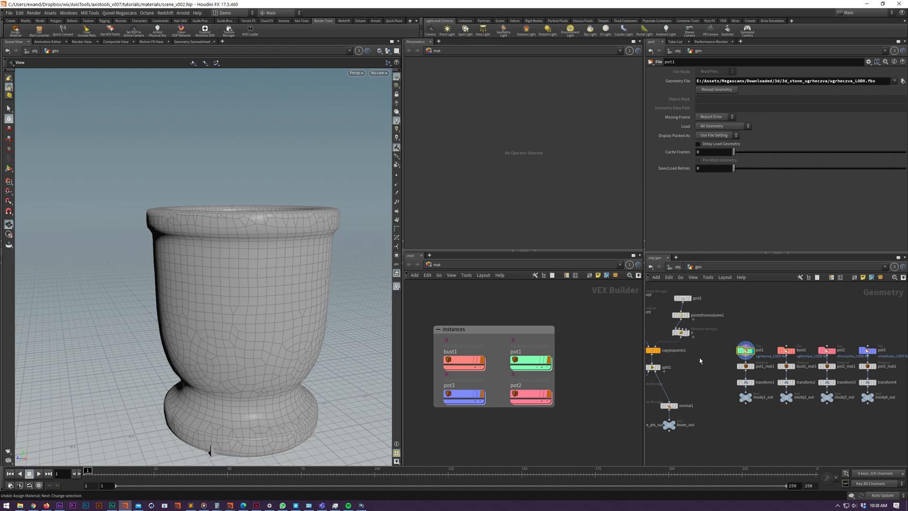
mouse_move(730, 362)
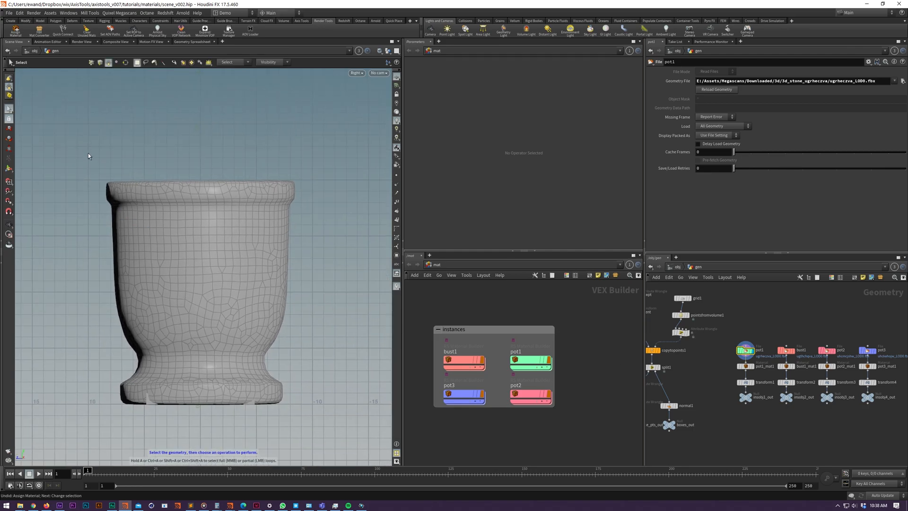
Select the pot rim polygons and start a material named 'top highlight' for them.
left_click(200, 194)
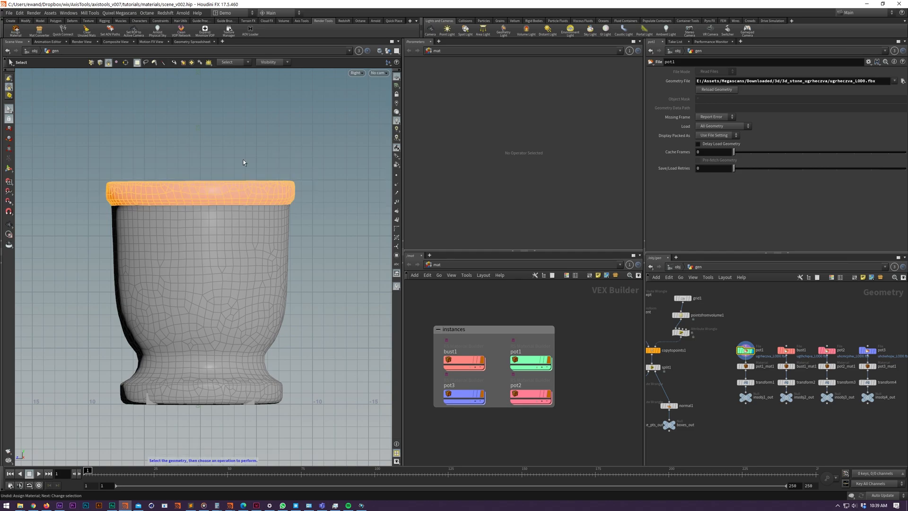
key("tab")
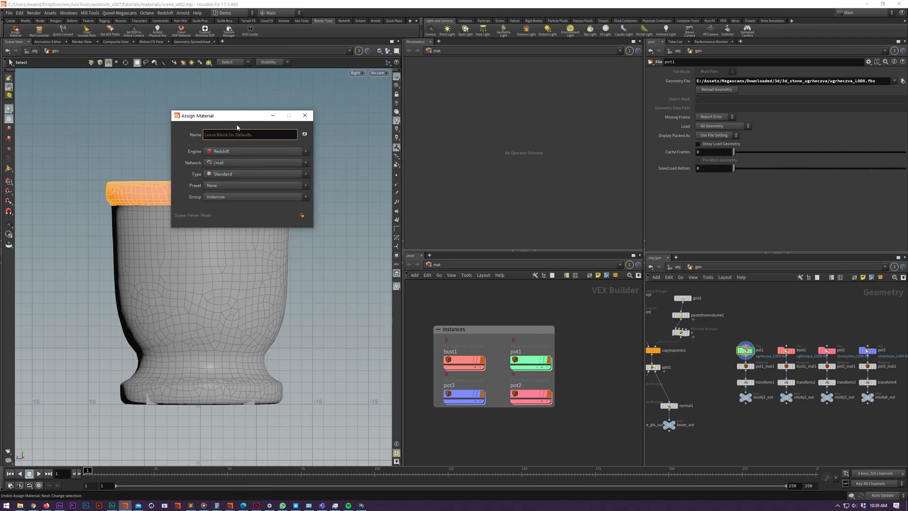
left_click_drag(197, 115, 272, 97)
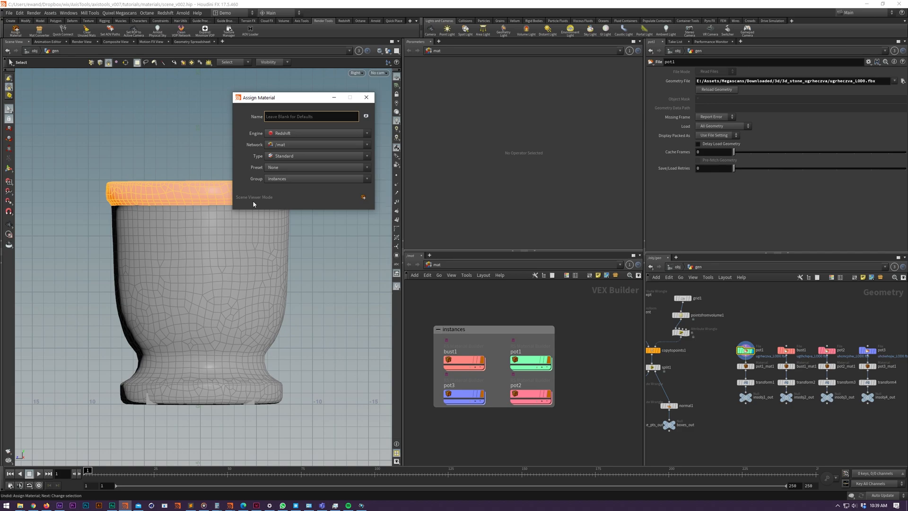
left_click(311, 116)
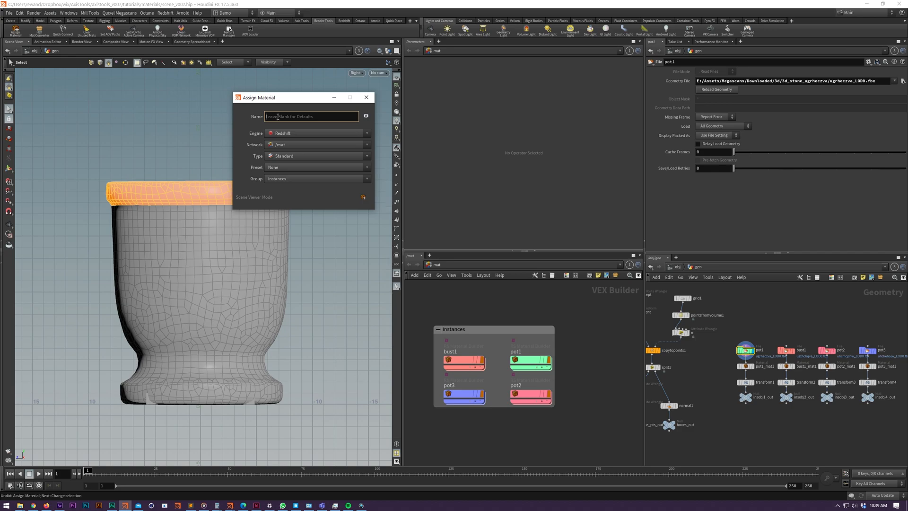
mouse_move(267, 203)
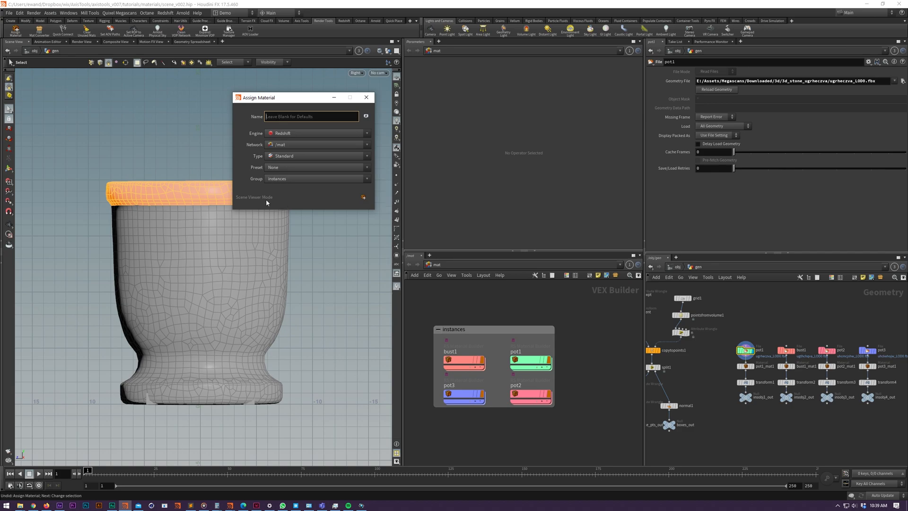
type("top")
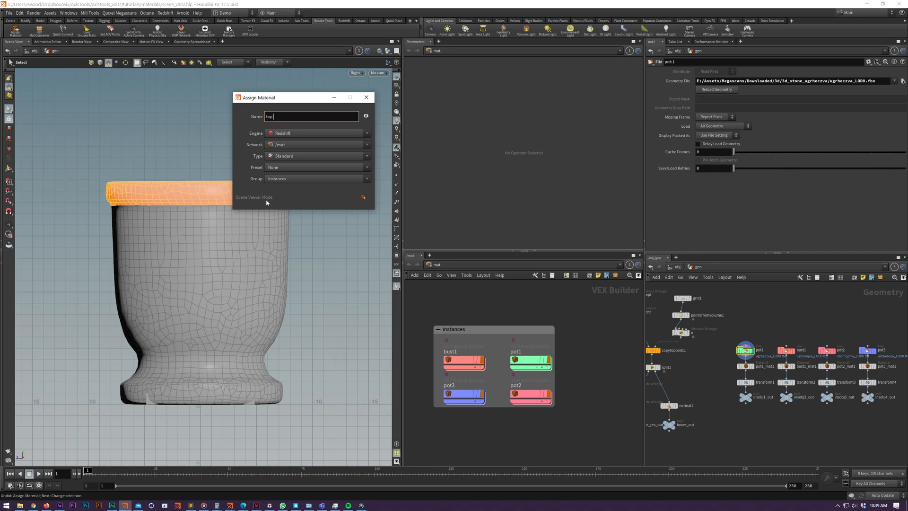
type("highlight")
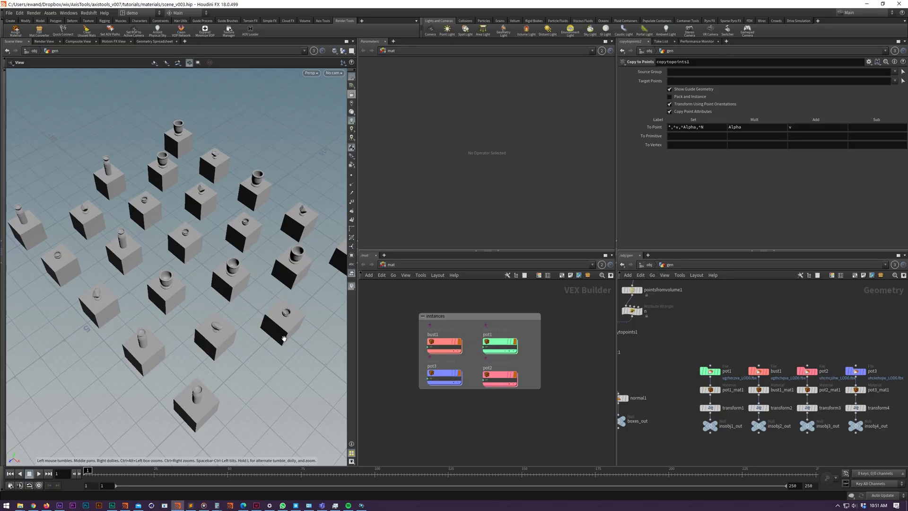
mouse_move(677, 389)
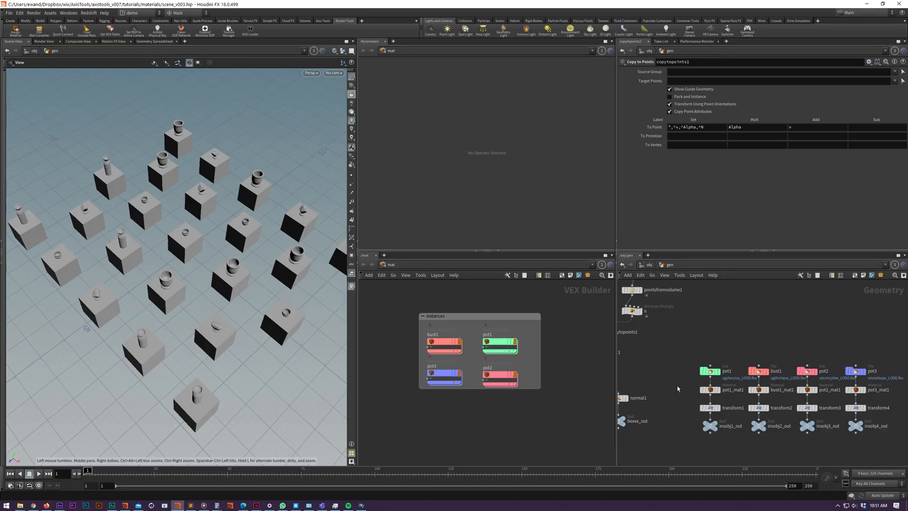
Ring bust1_mat1's /mat/bust1 material, then list the nodes using /mat/pot1.
left_click(735, 383)
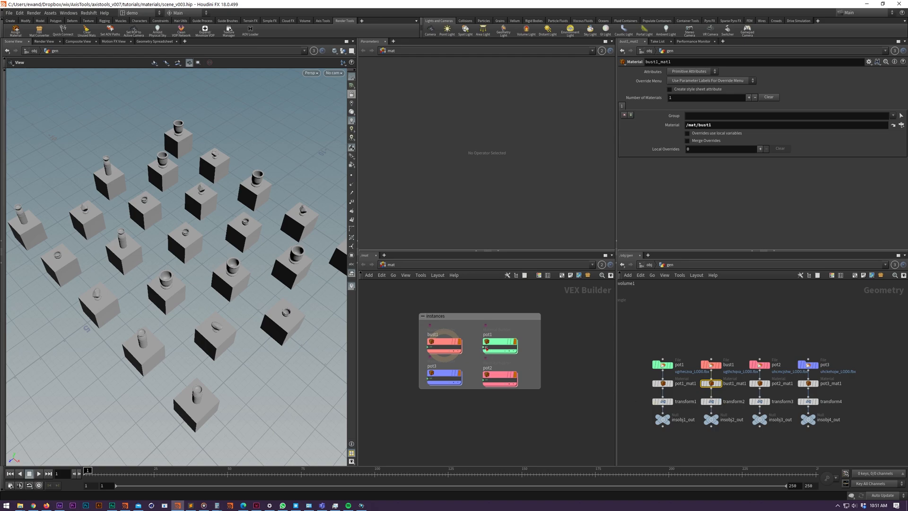
right_click(498, 341)
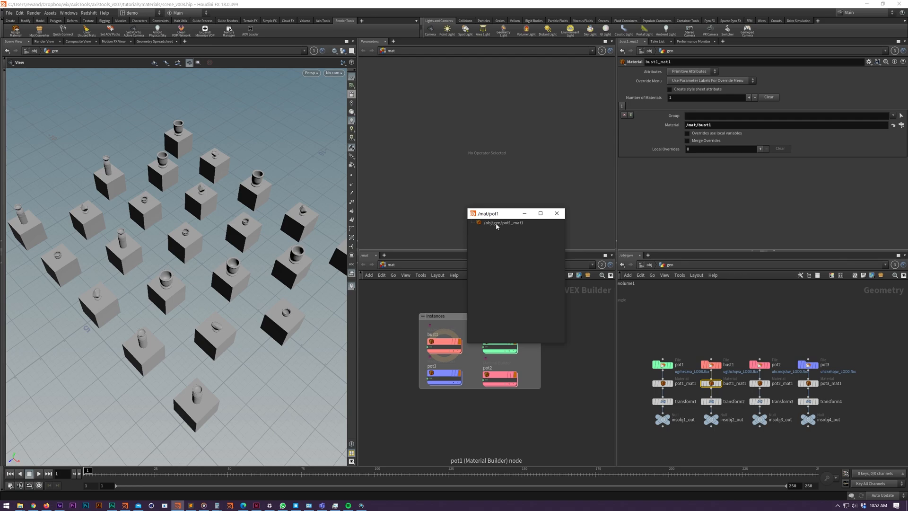
Assign a brand new material to pot1_mat1 from the pot1 usage list.
left_click(502, 223)
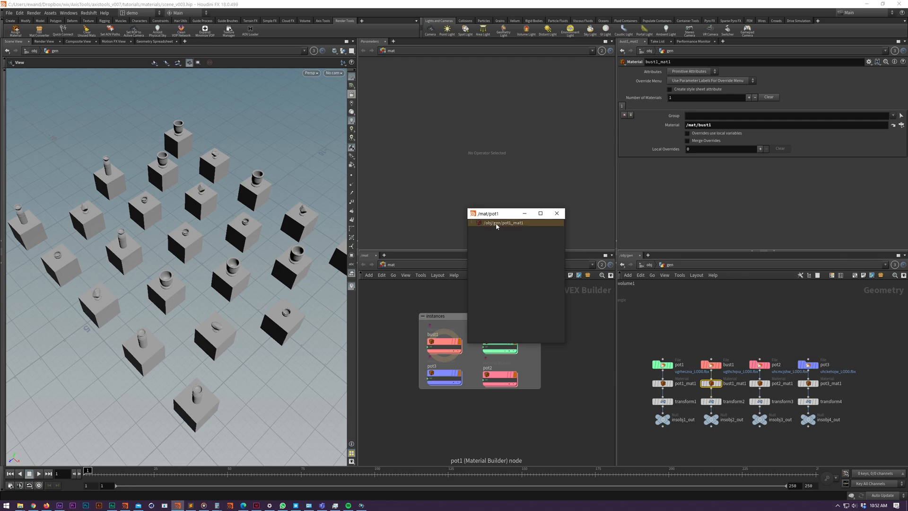
right_click(501, 222)
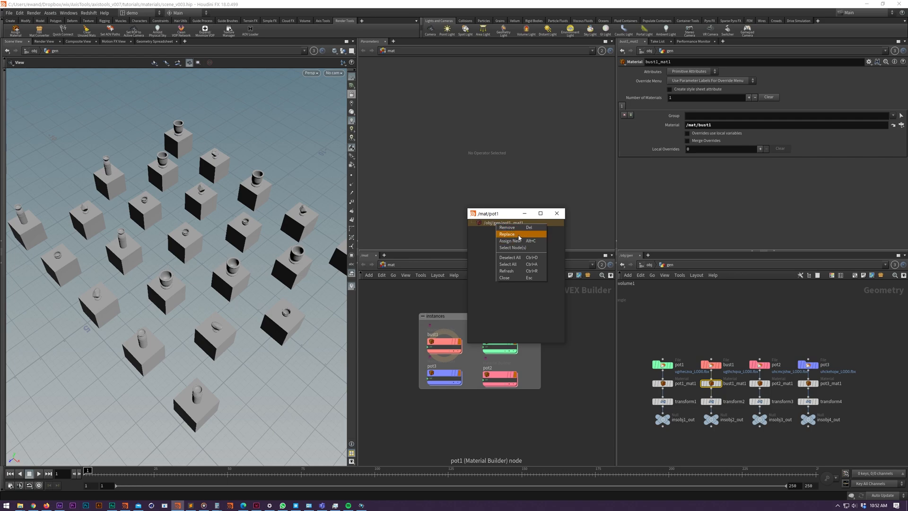
mouse_move(519, 241)
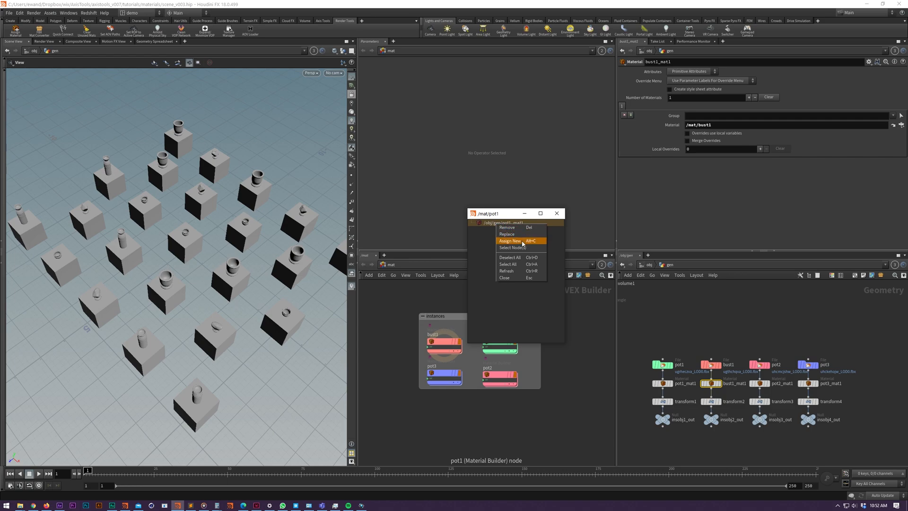
left_click(509, 240)
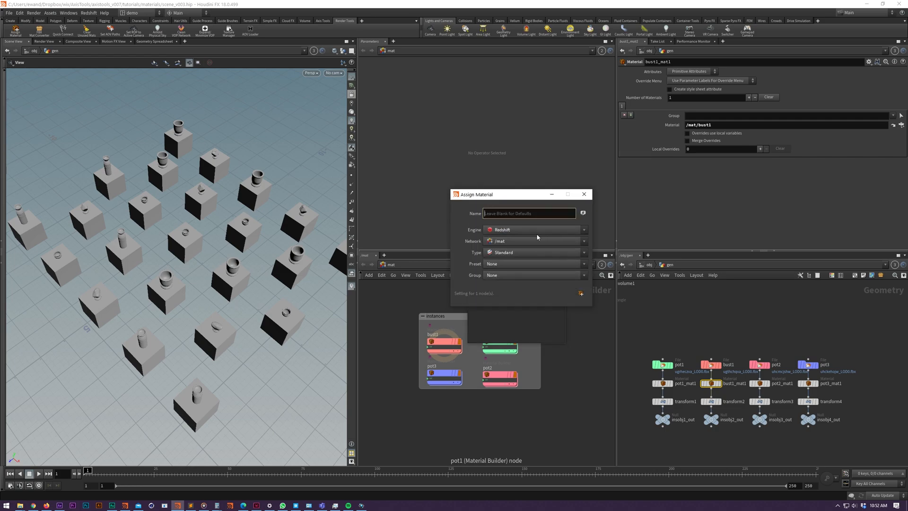
mouse_move(496, 259)
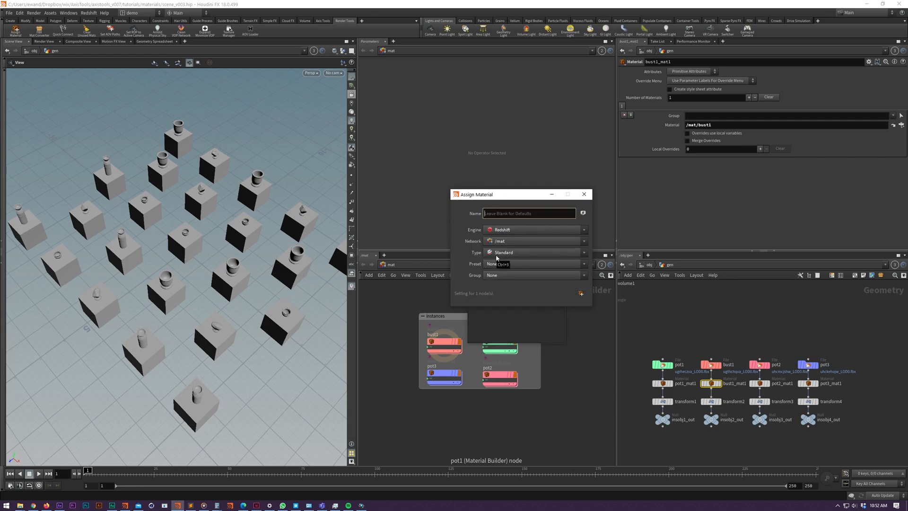
left_click(527, 213)
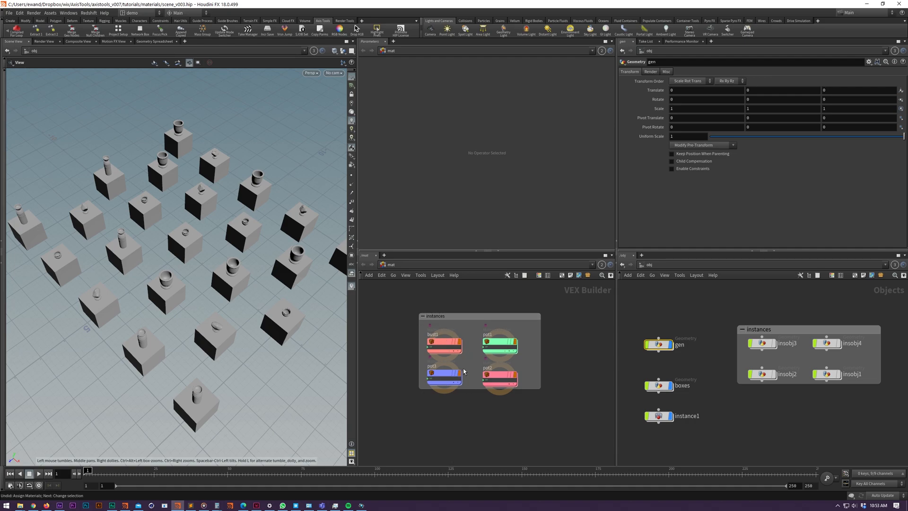
mouse_move(465, 385)
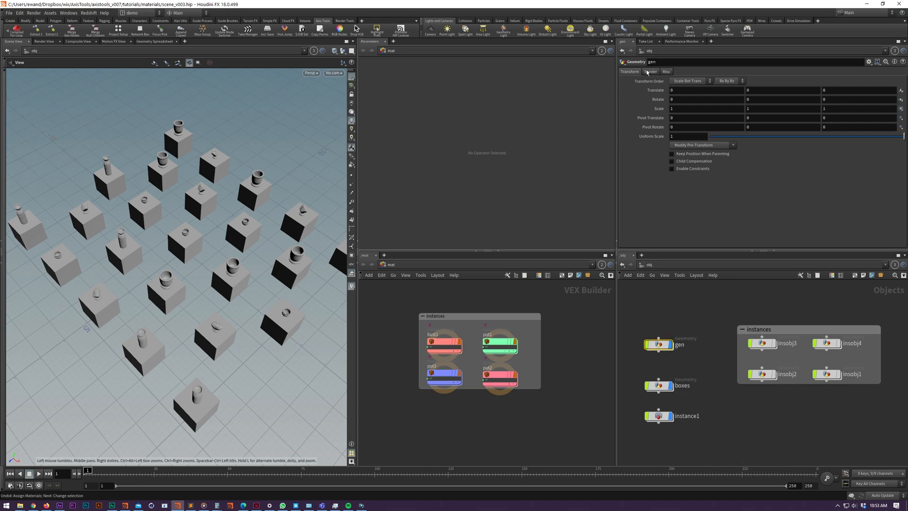
Show the gen object's Render tab parameters.
left_click(650, 72)
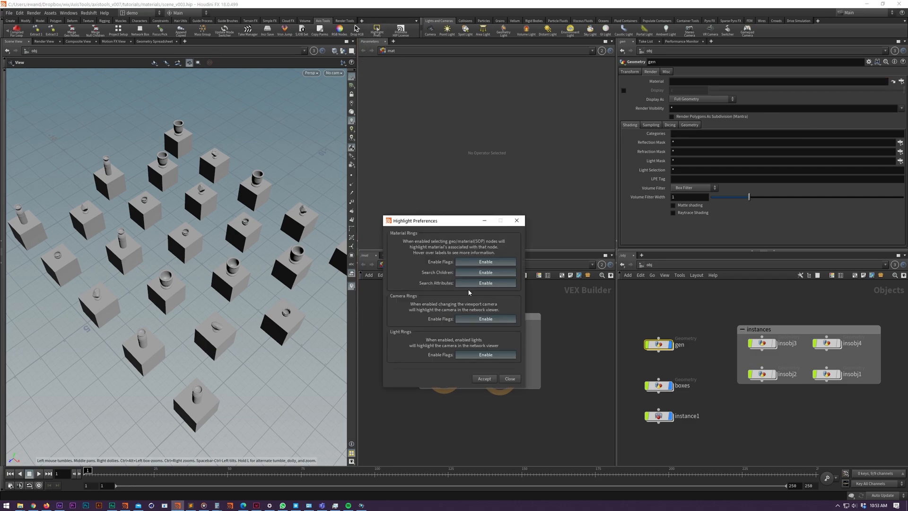
mouse_move(449, 305)
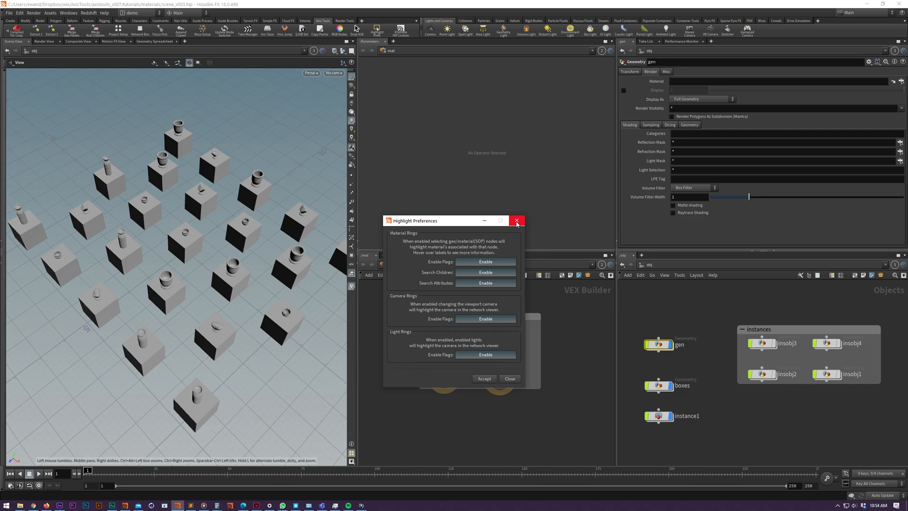
Dismiss the Highlight Preferences dialog without applying any changes.
left_click(516, 223)
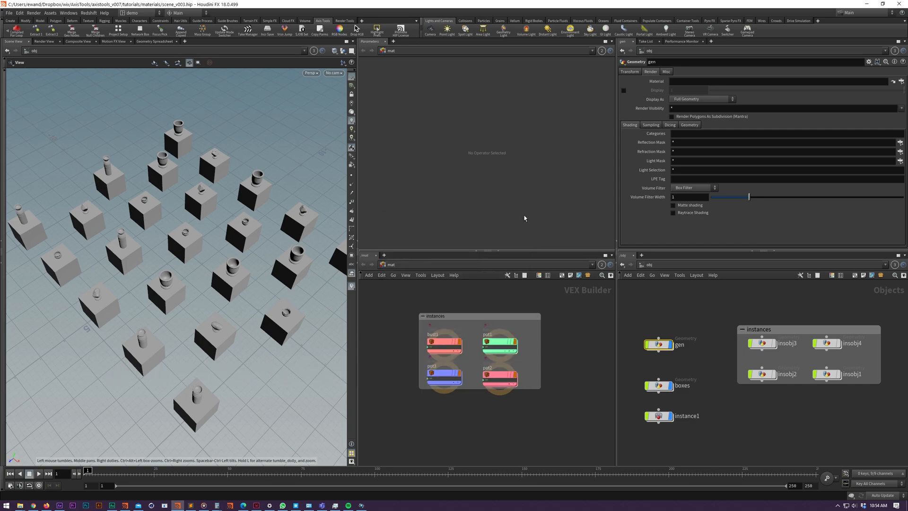
Dive into instance1, then open pot2's shader network in the mat pane.
left_click(659, 416)
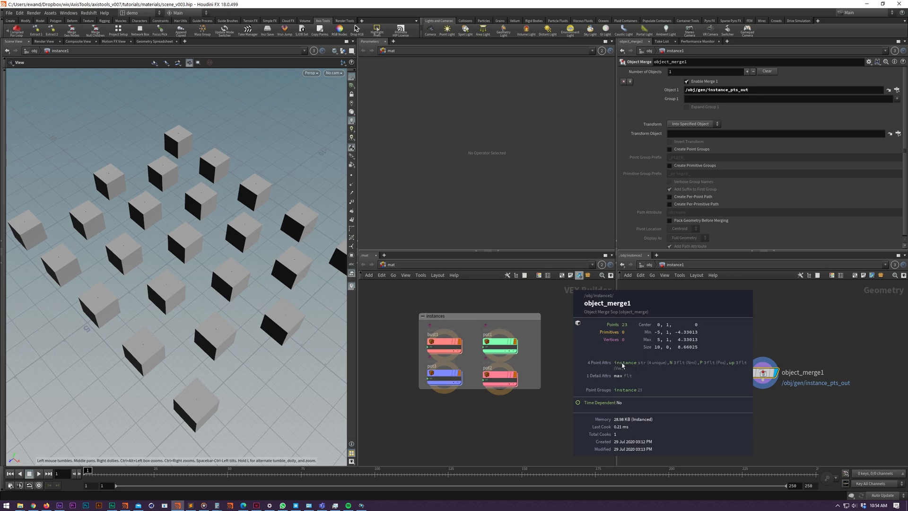
mouse_move(665, 377)
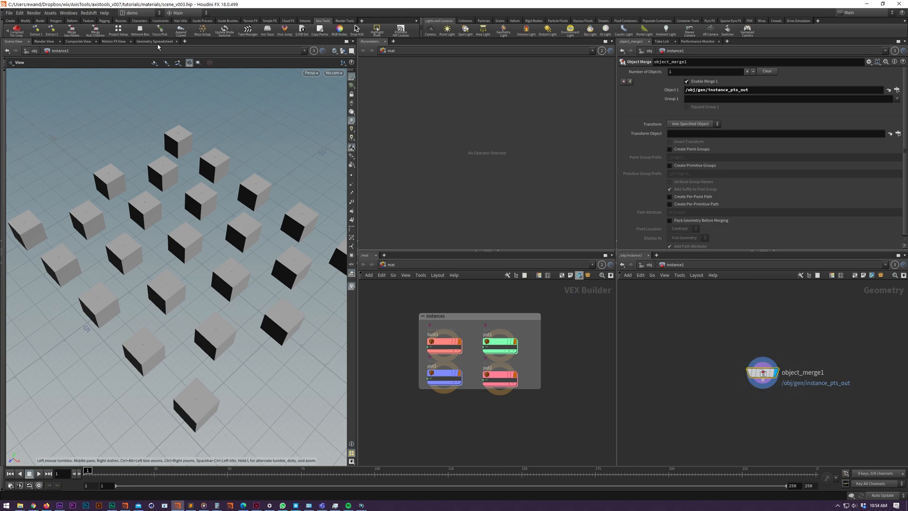
left_click(153, 41)
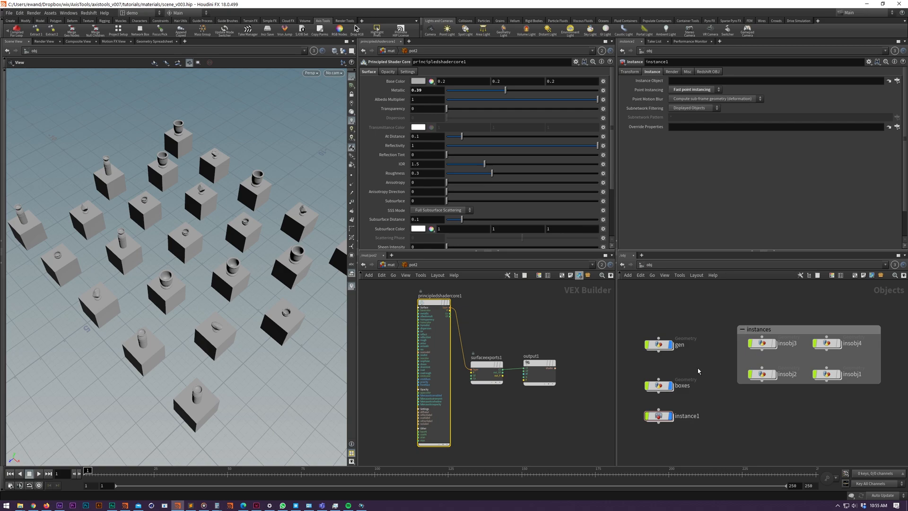
Select the gen and boxes objects at object level.
left_click(659, 344)
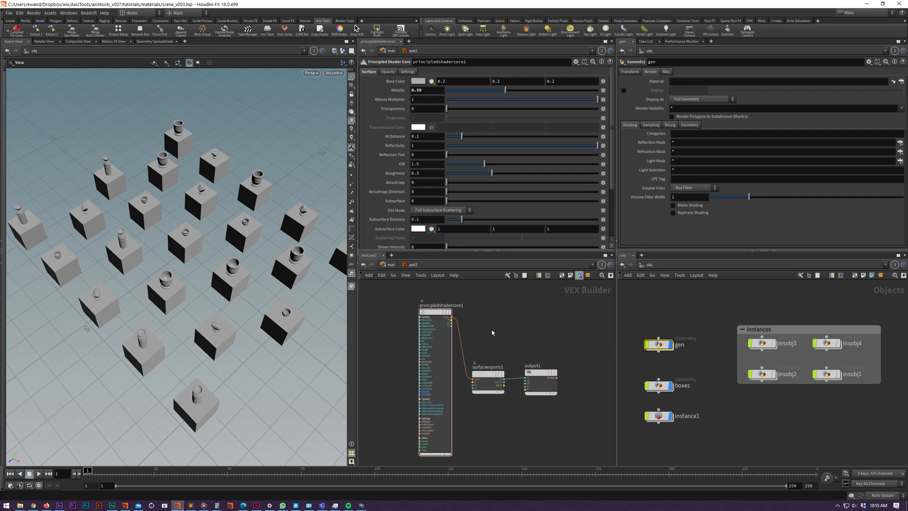
left_click(682, 385)
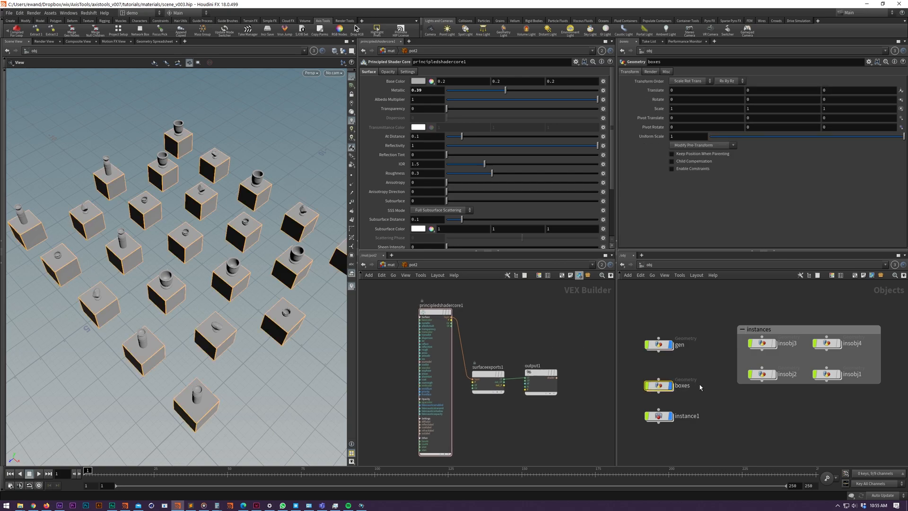
left_click(761, 343)
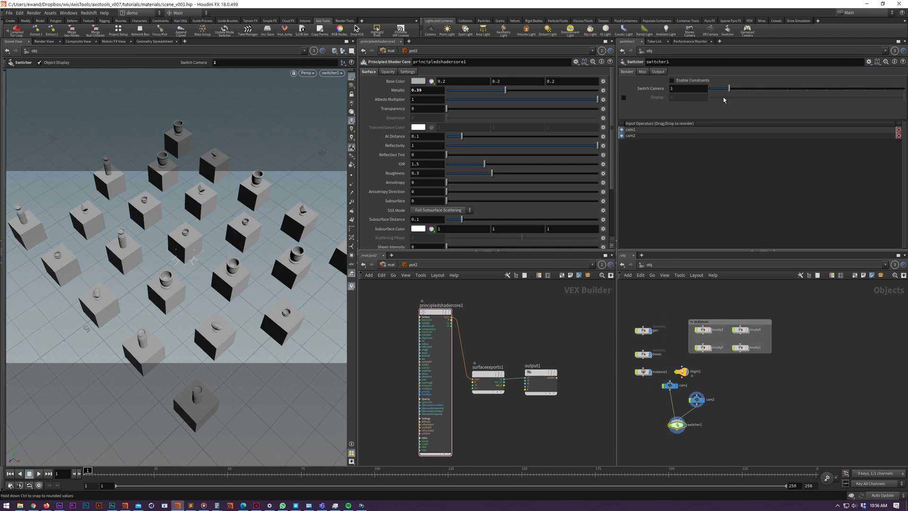
Box-select cam1, cam2 and switcher1 in the network editor for deletion.
left_click_drag(728, 88, 710, 88)
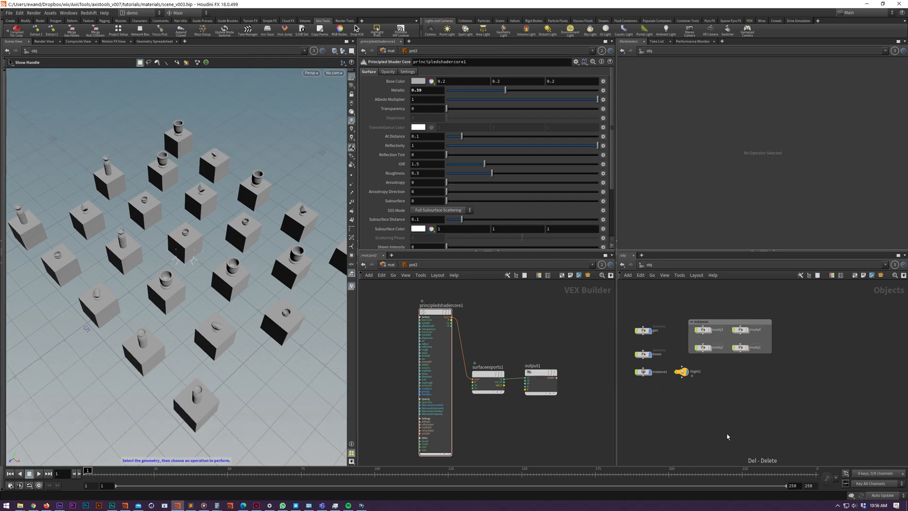
mouse_move(701, 408)
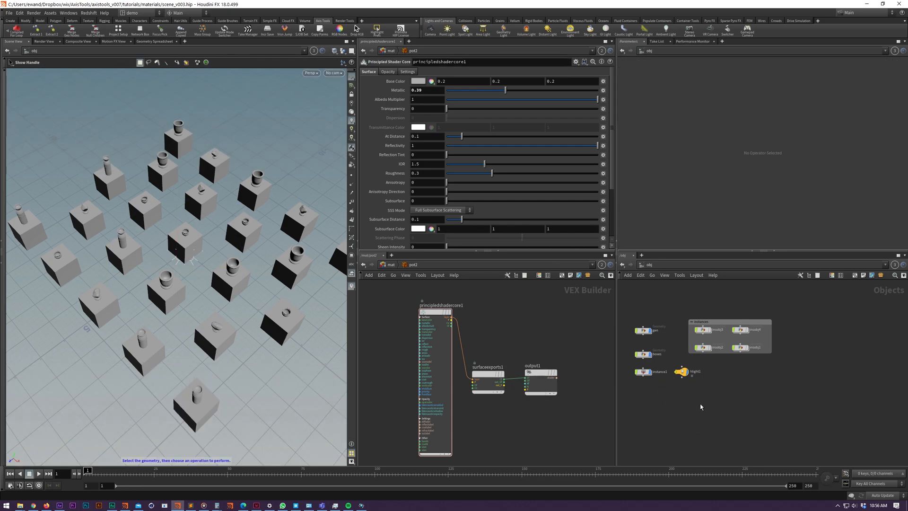